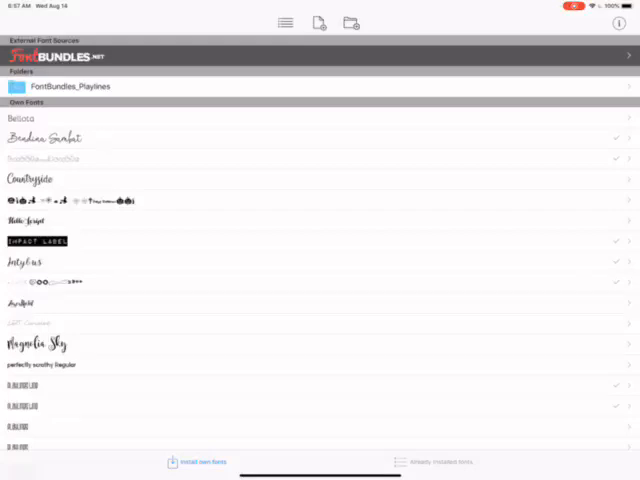
# Leave AnyFont's font list for Safari, showing the welcome.zip download page from dl.dafont.com
pyautogui.click(318, 22)
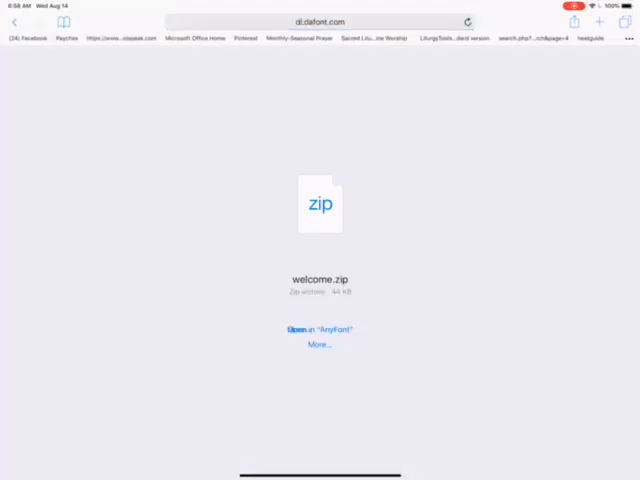
# Go to dafont.com and scroll down to The Friday Stroke under Recently added fonts
pyautogui.click(322, 22)
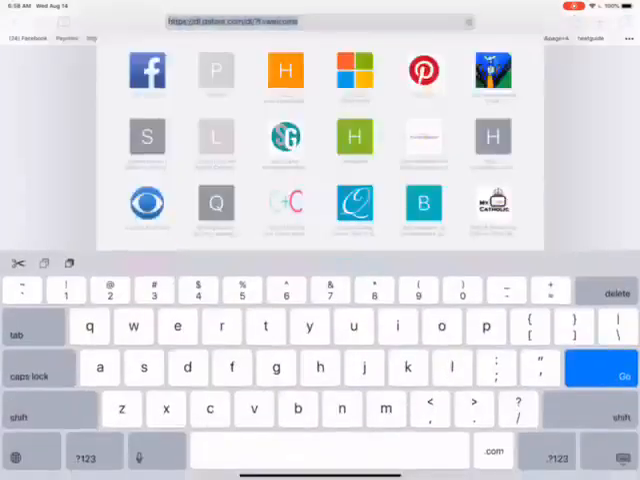
pyautogui.write('dafont.com')
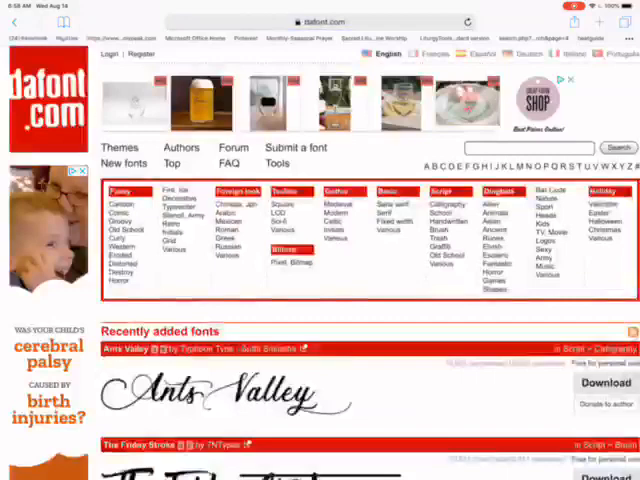
pyautogui.scroll(-3)
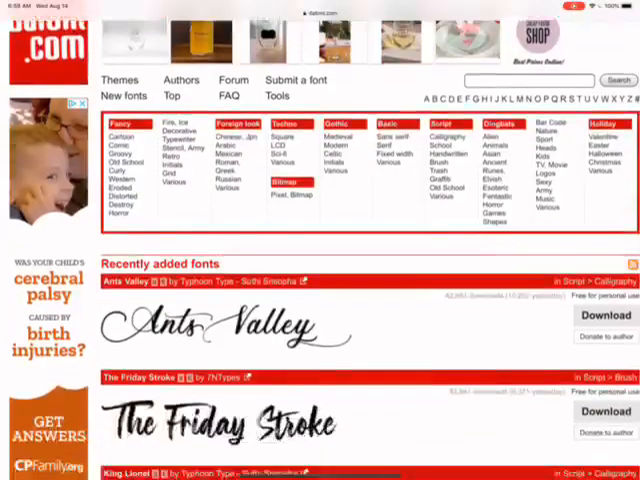
pyautogui.scroll(-3)
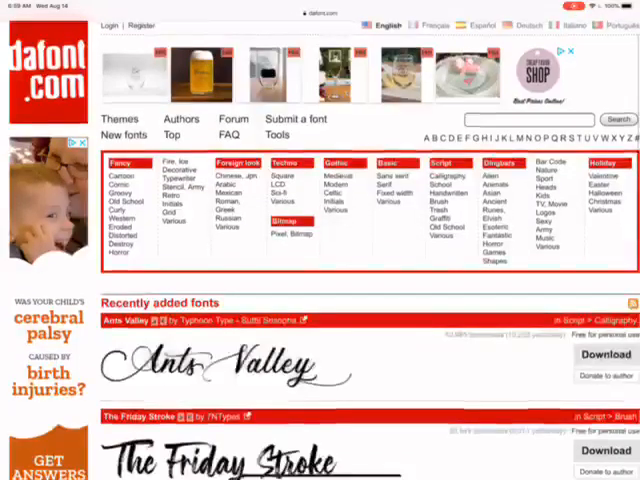
pyautogui.scroll(-3)
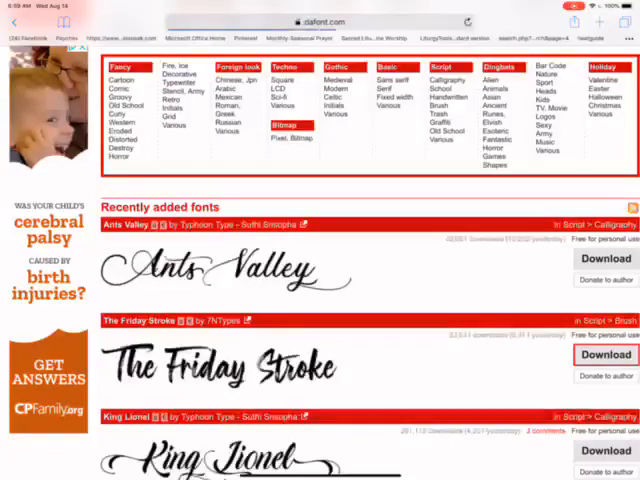
# Download The Friday Stroke font from dafont into AnyFont
pyautogui.click(607, 355)
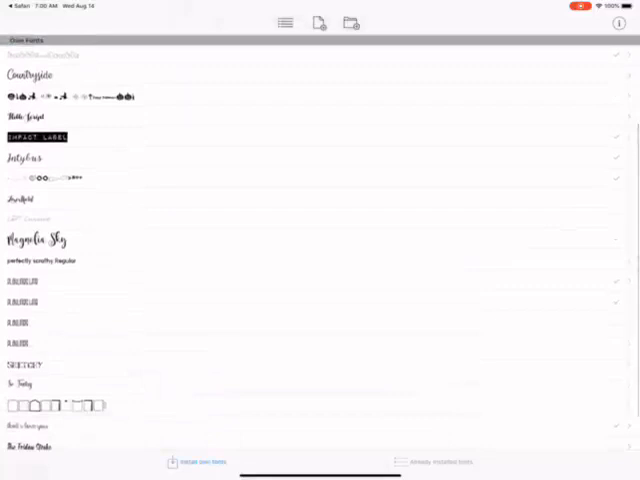
# Generate The Friday Stroke configuration profile, allowing its download and dismissing the notice
pyautogui.scroll(-3)
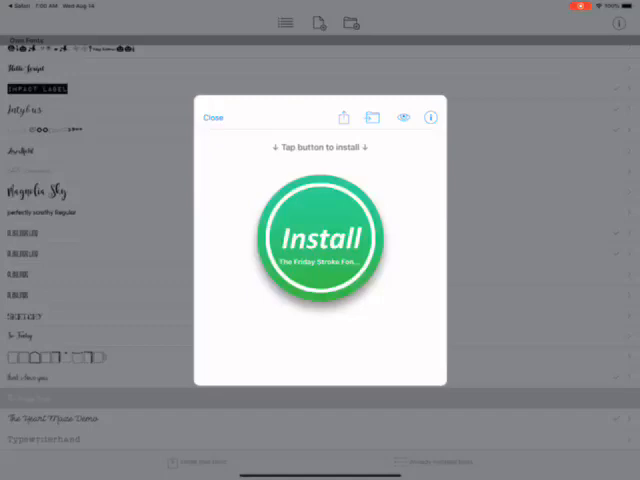
pyautogui.click(318, 238)
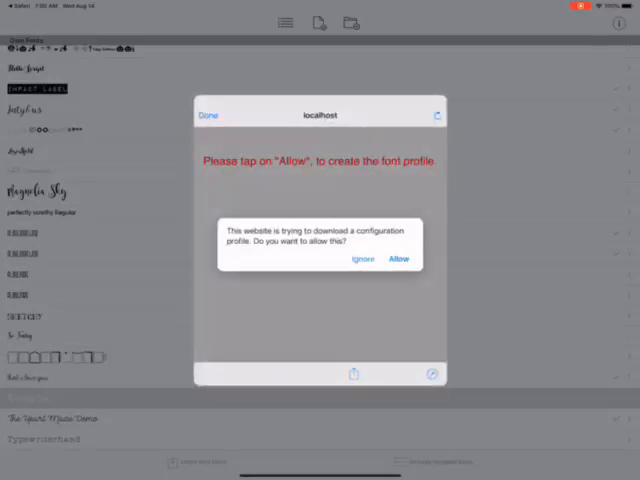
pyautogui.click(399, 258)
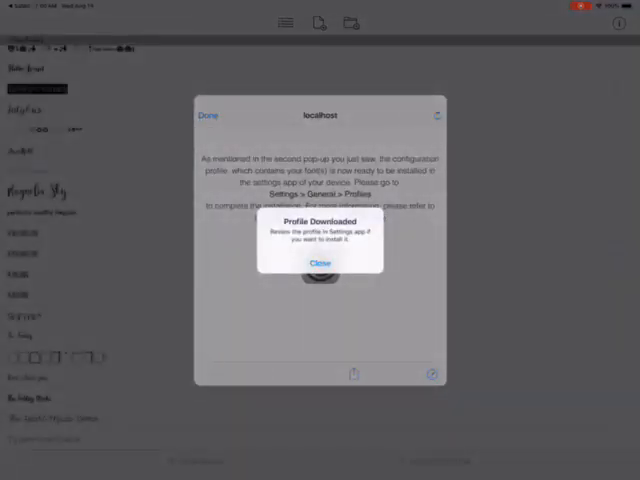
pyautogui.click(320, 263)
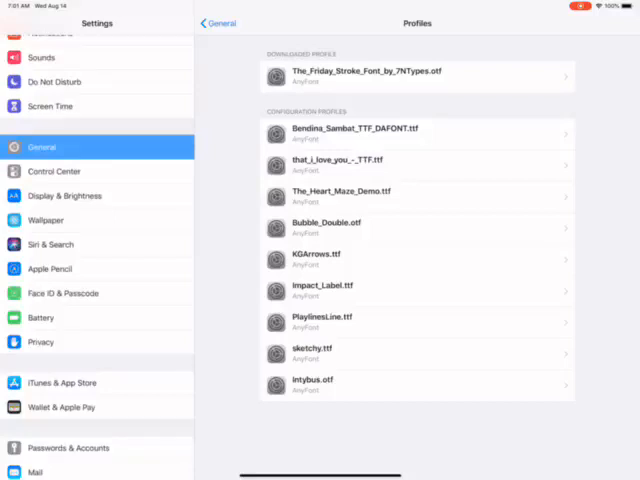
# Open The_Friday_Stroke_Font_by_7NTypes.otf from Settings > General > Profiles
pyautogui.click(216, 23)
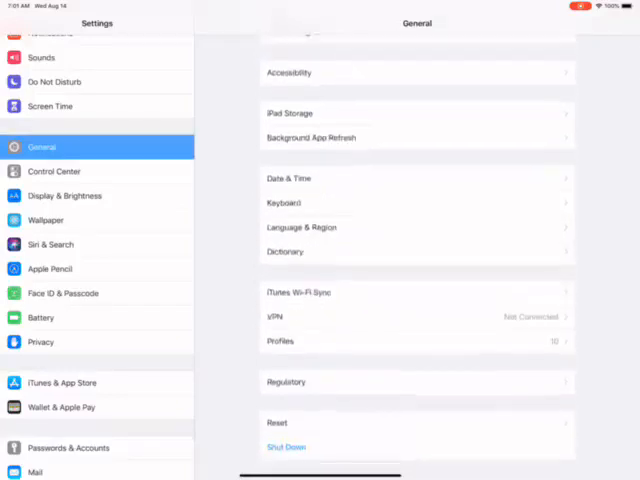
pyautogui.click(416, 340)
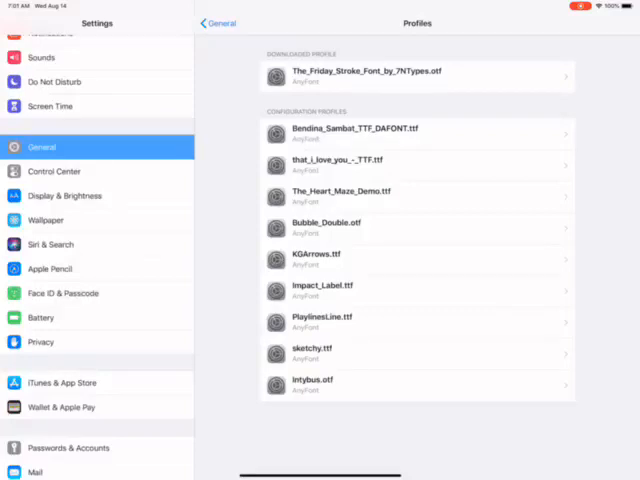
pyautogui.click(417, 76)
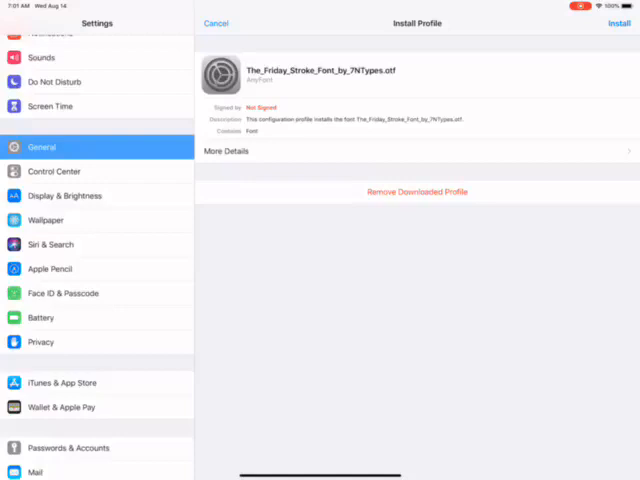
# Install the unsigned Friday Stroke profile, confirming past the consent and warning screens
pyautogui.click(619, 23)
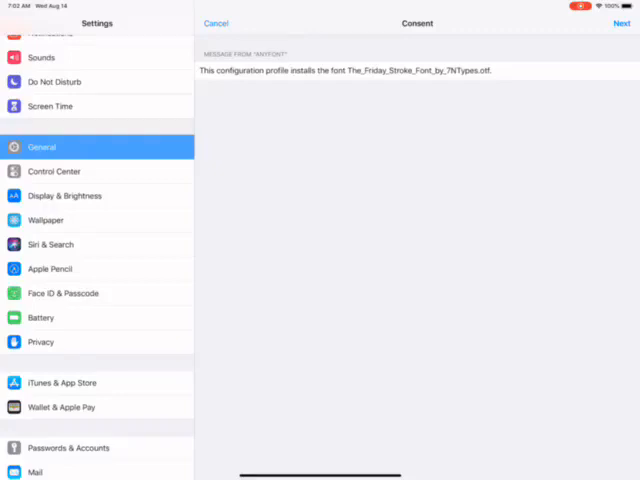
pyautogui.click(621, 23)
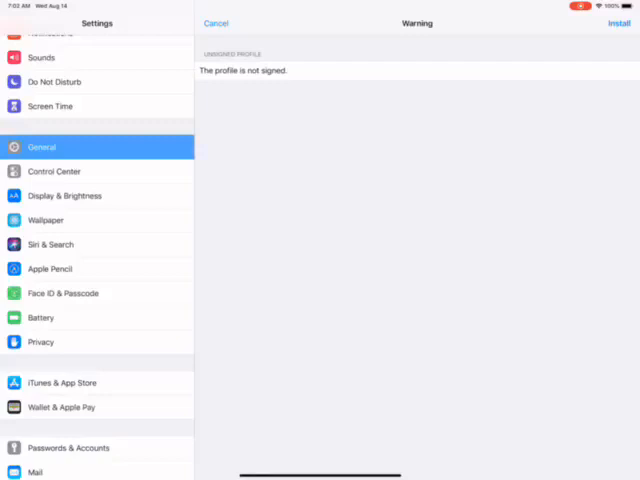
pyautogui.click(619, 23)
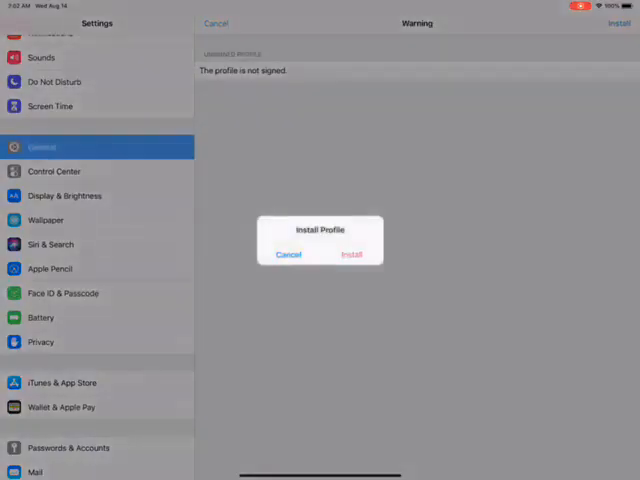
pyautogui.click(351, 253)
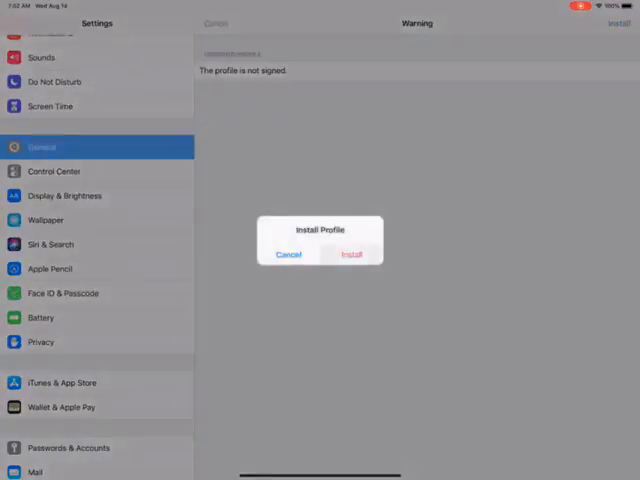
pyautogui.click(351, 254)
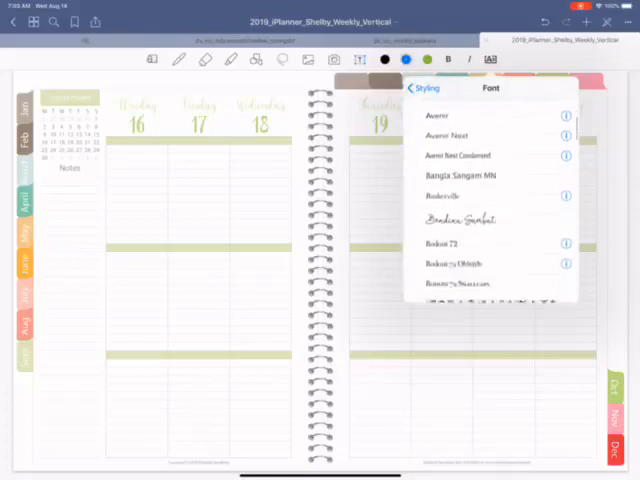
# Scroll the GoodNotes Font list and select The Friday Stroke as the text font
pyautogui.scroll(-3)
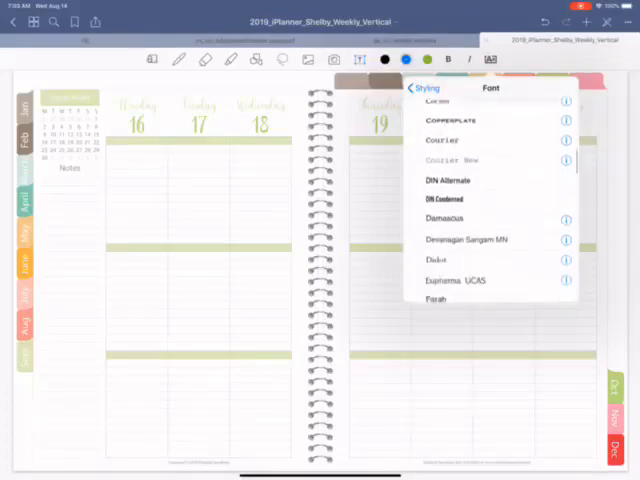
pyautogui.scroll(-3)
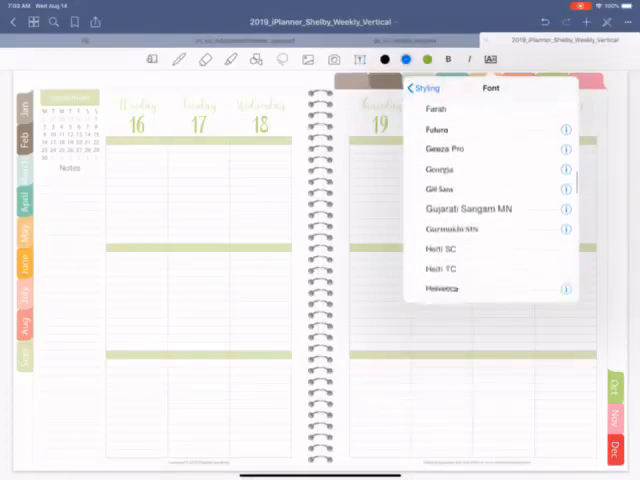
pyautogui.scroll(-3)
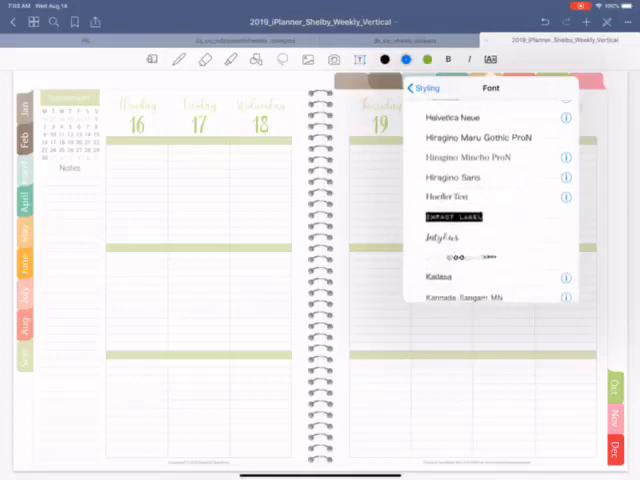
pyautogui.scroll(-3)
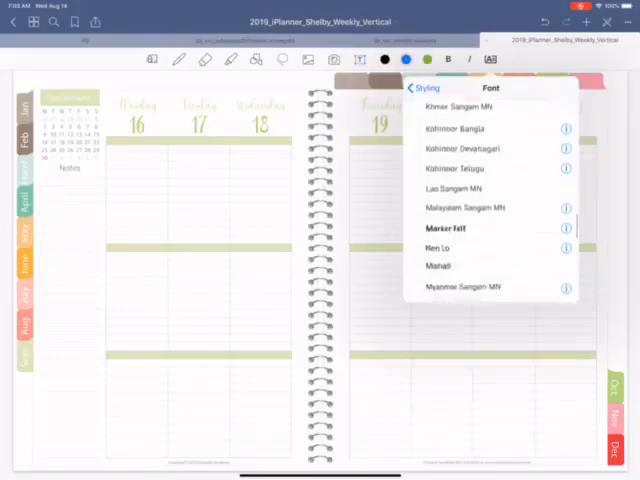
pyautogui.scroll(-3)
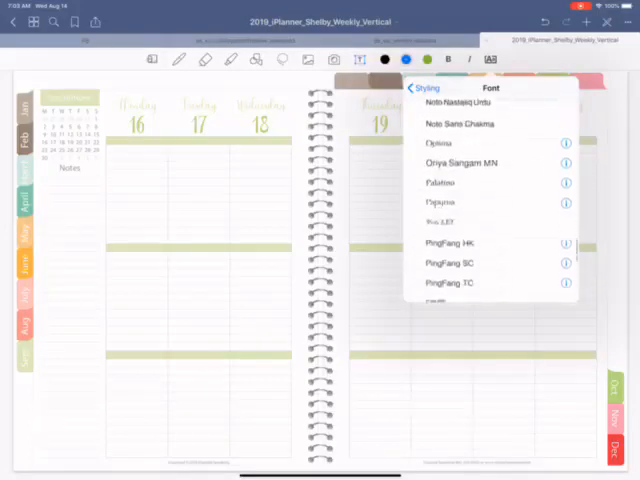
pyautogui.scroll(-3)
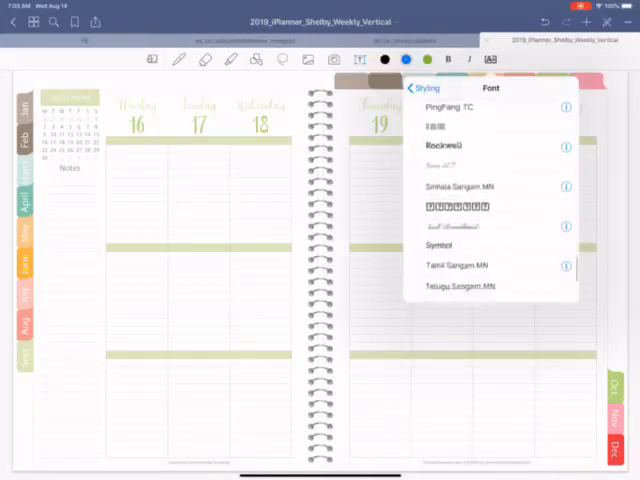
pyautogui.scroll(-3)
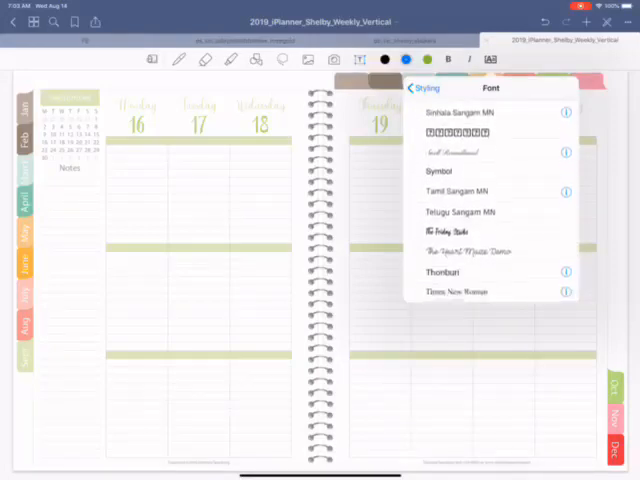
pyautogui.click(447, 231)
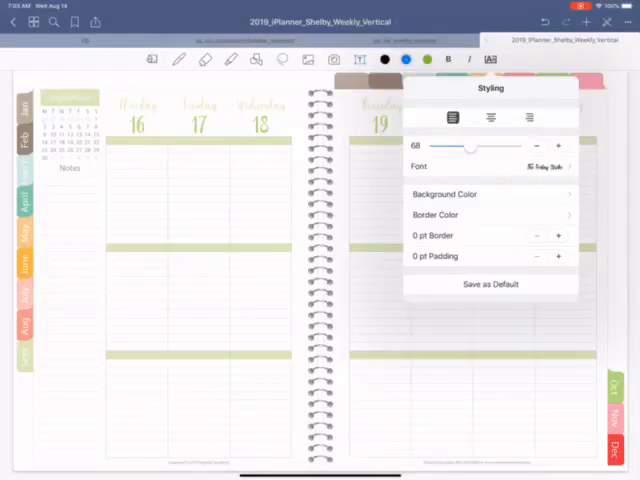
# Dismiss the styling popover, keeping The Friday Stroke as the font
pyautogui.click(490, 284)
pyautogui.write('I love')
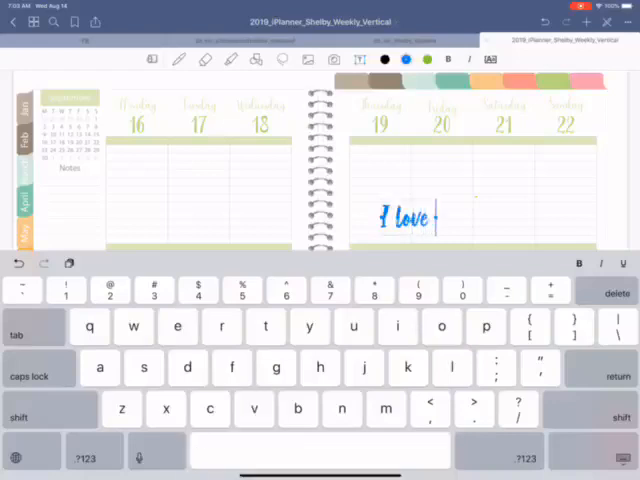
# Continue typing 'fonts' in the planner text box, toggling the keyboard's capitals key
pyautogui.write('fonts!')
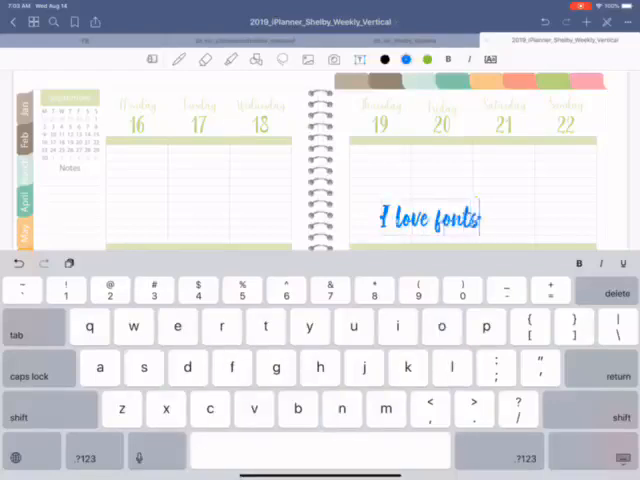
pyautogui.click(35, 414)
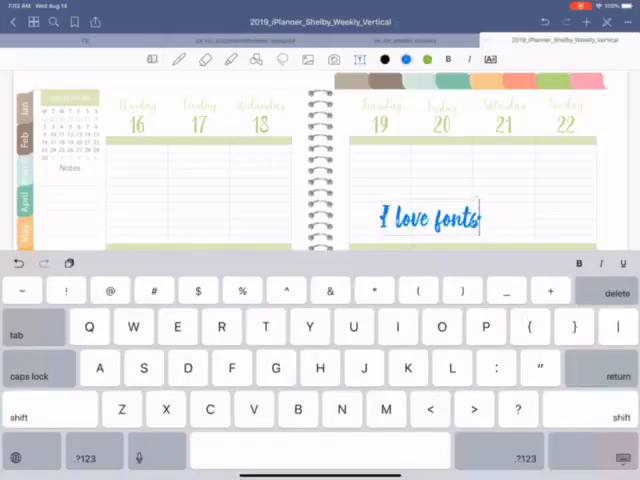